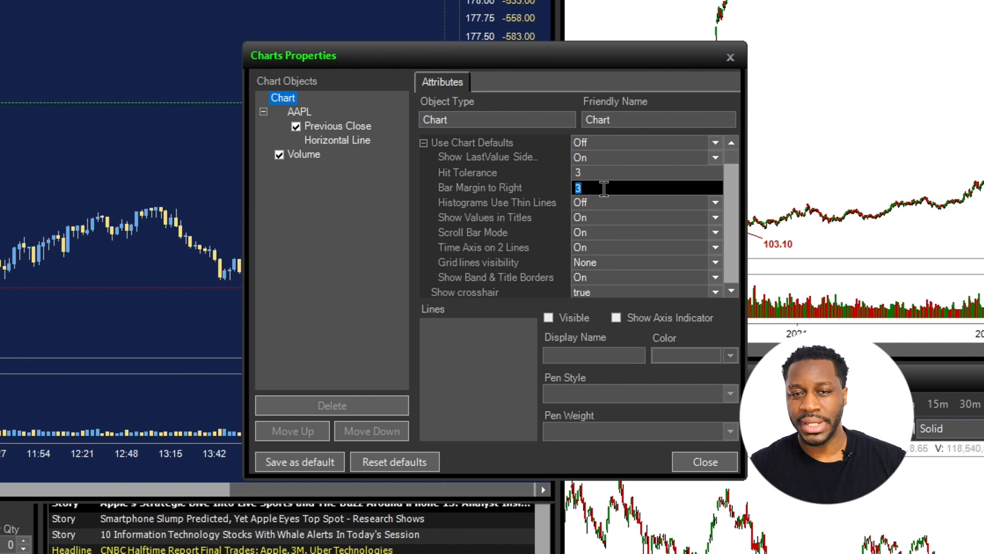
# - Enter 75 as the right bar margin in Charts Properties
pyautogui.write('75')
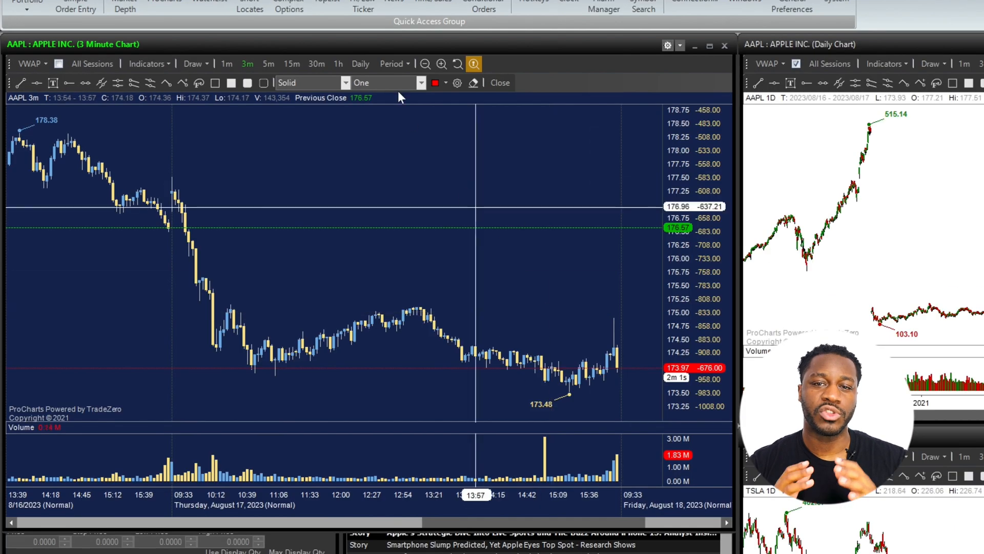
# - Cycle the AAPL chart through 1m, 5m, 15m, 30m and back to 3m bars
pyautogui.click(225, 64)
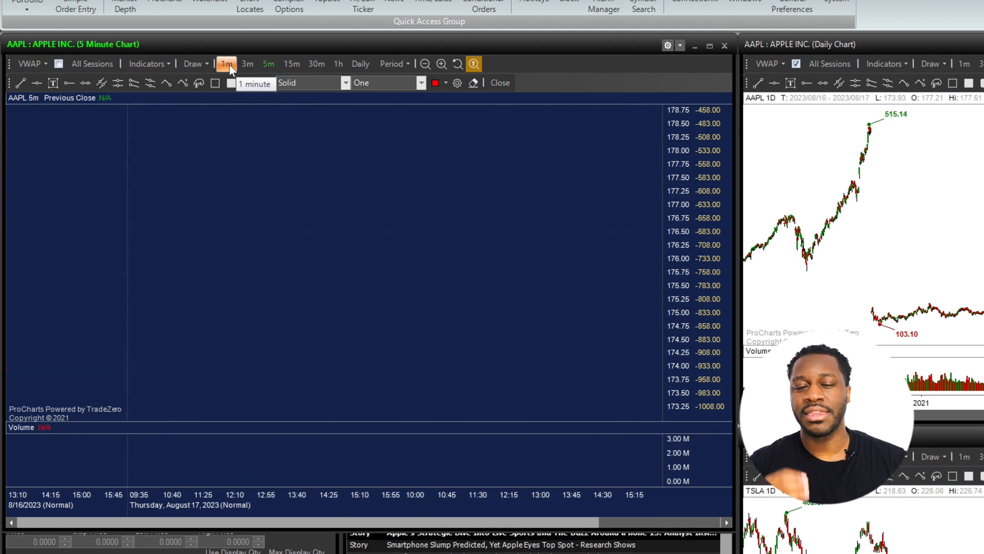
pyautogui.click(225, 63)
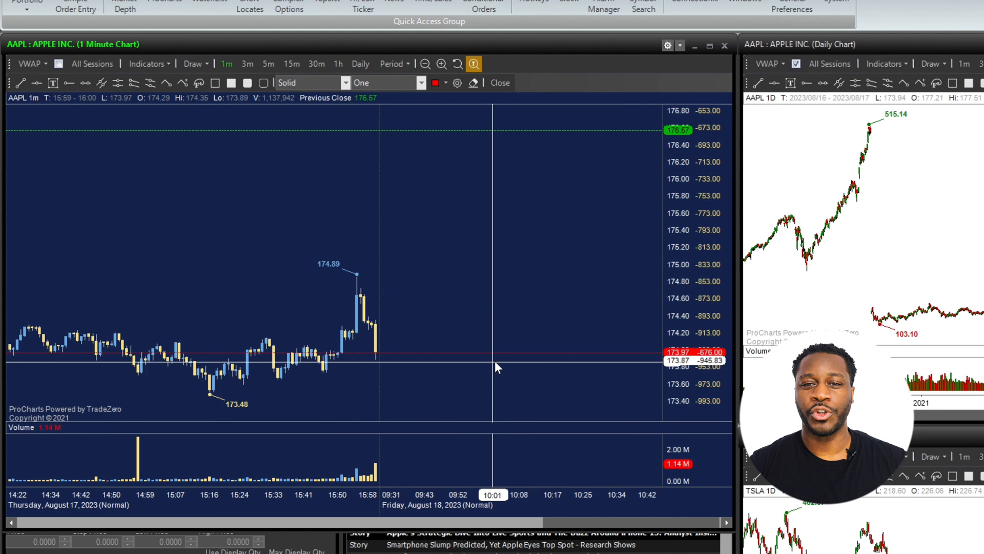
pyautogui.click(268, 63)
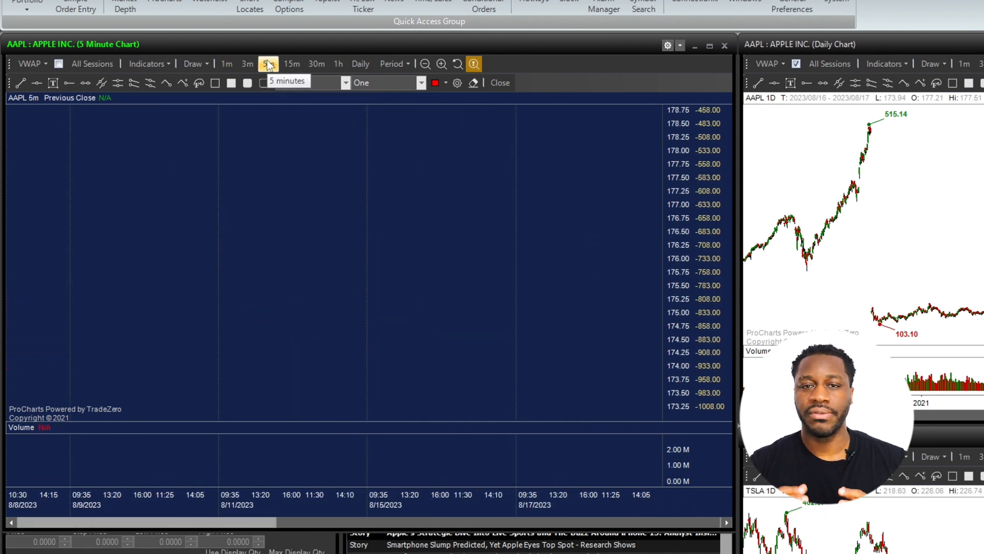
pyautogui.click(291, 64)
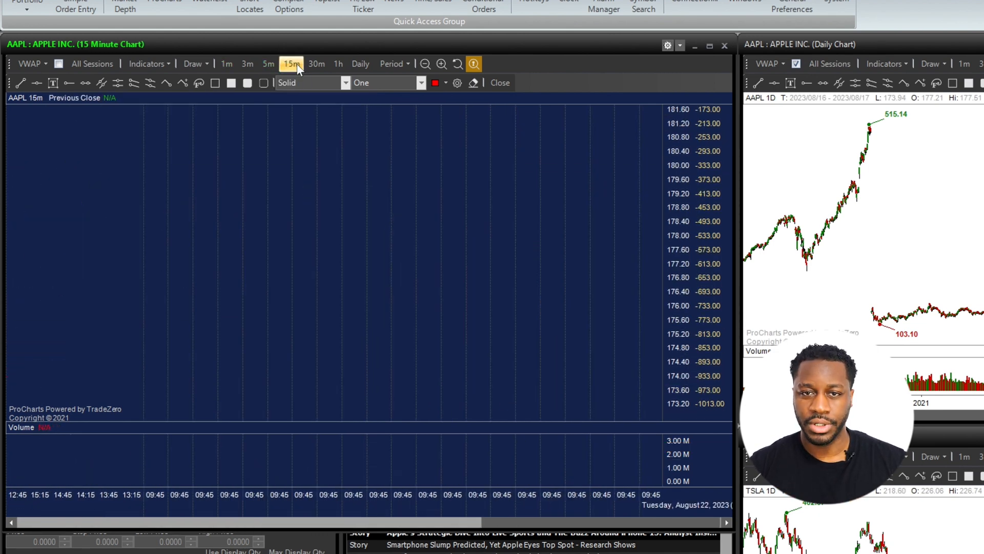
pyautogui.click(316, 64)
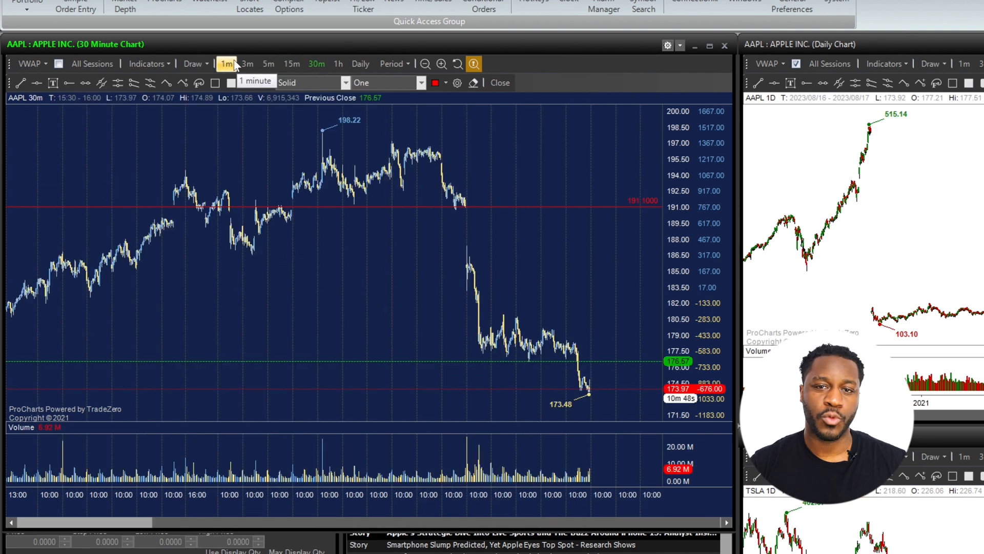
pyautogui.click(246, 64)
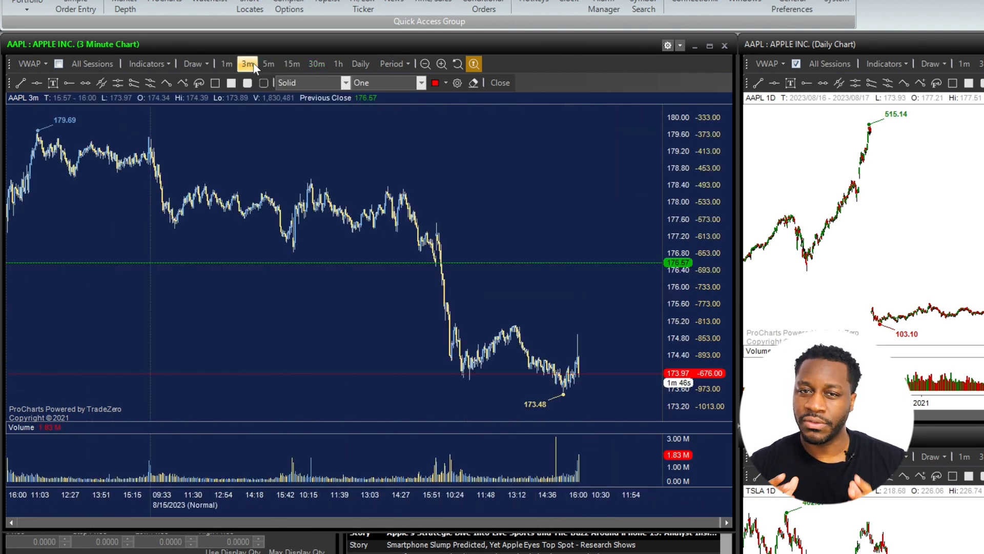
pyautogui.click(225, 63)
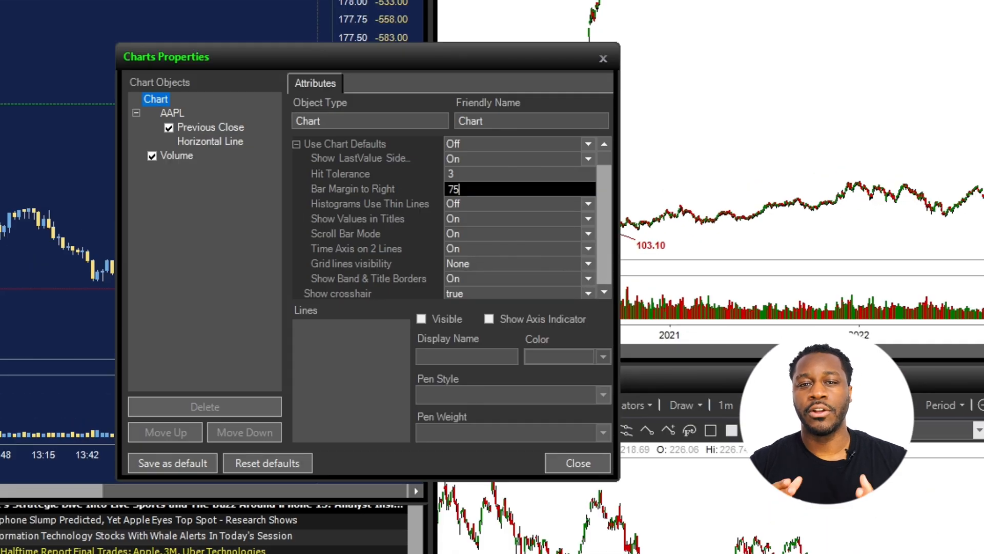
# - Close Charts Properties and put the AAPL chart on 1-minute bars
pyautogui.click(576, 463)
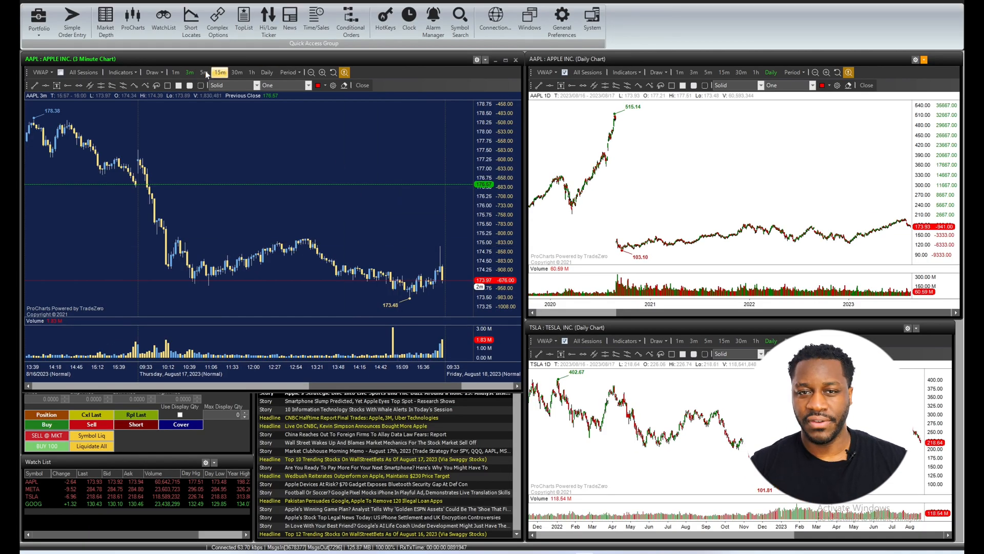
pyautogui.click(176, 72)
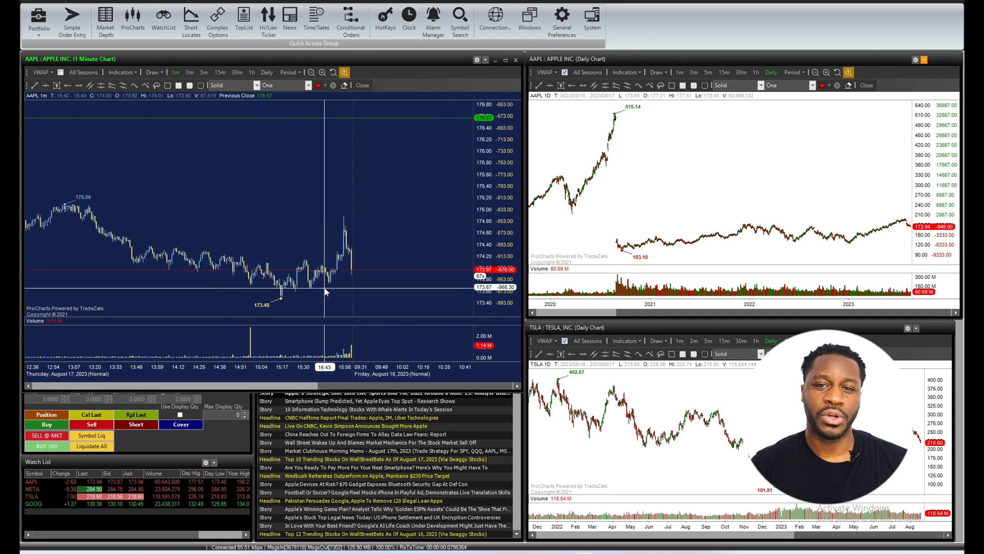